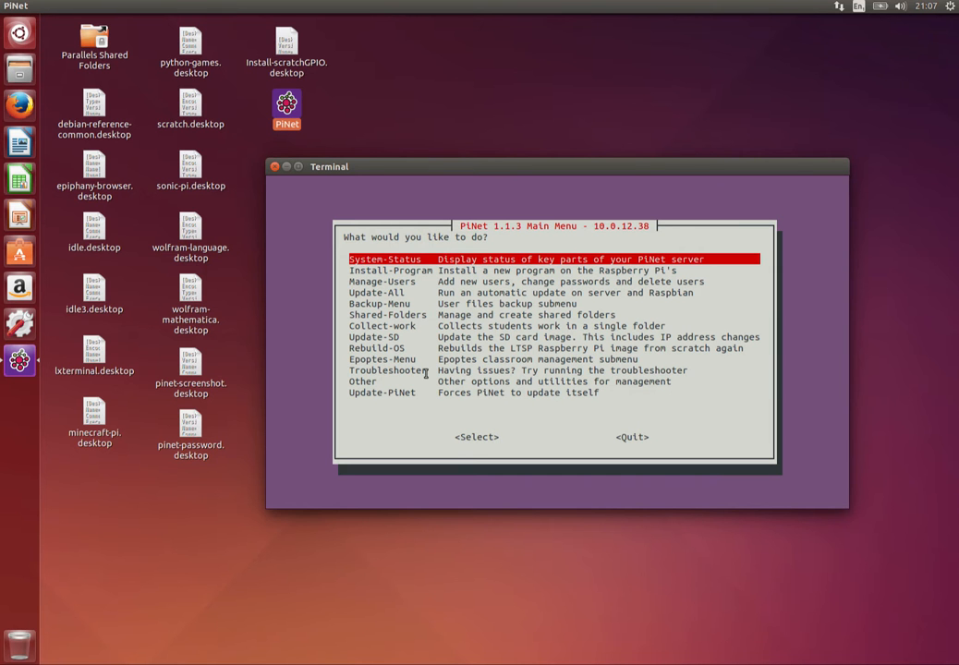
- Enter the Install-Program option to reach the Extra Software list
{"action": "key", "text": "Down"}
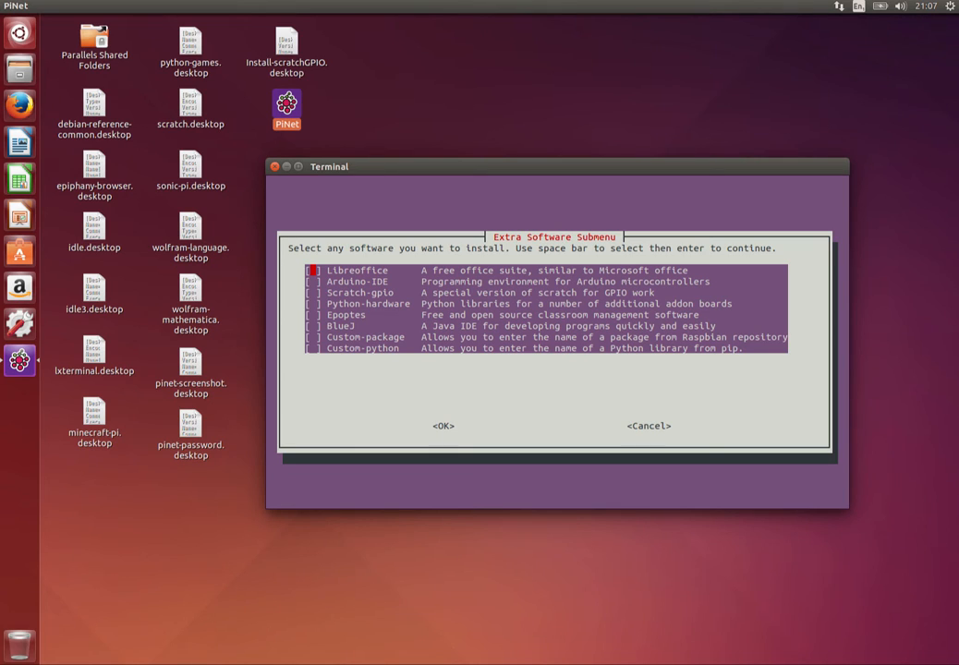
- Tick BlueJ, Custom-package and Custom-python, then confirm with OK
{"action": "key", "text": "Down"}
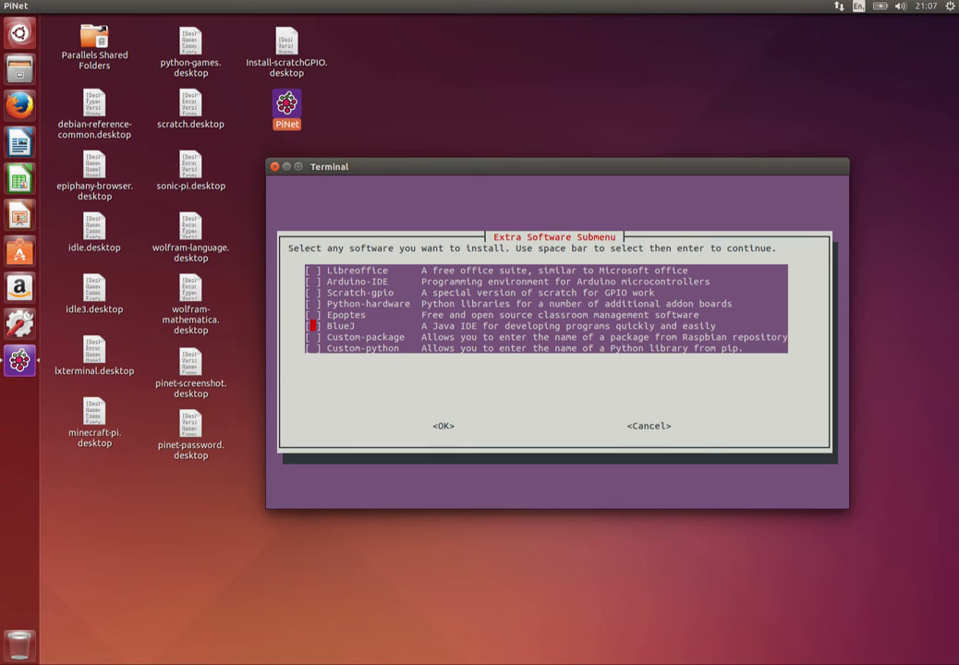
{"action": "key", "text": "space"}
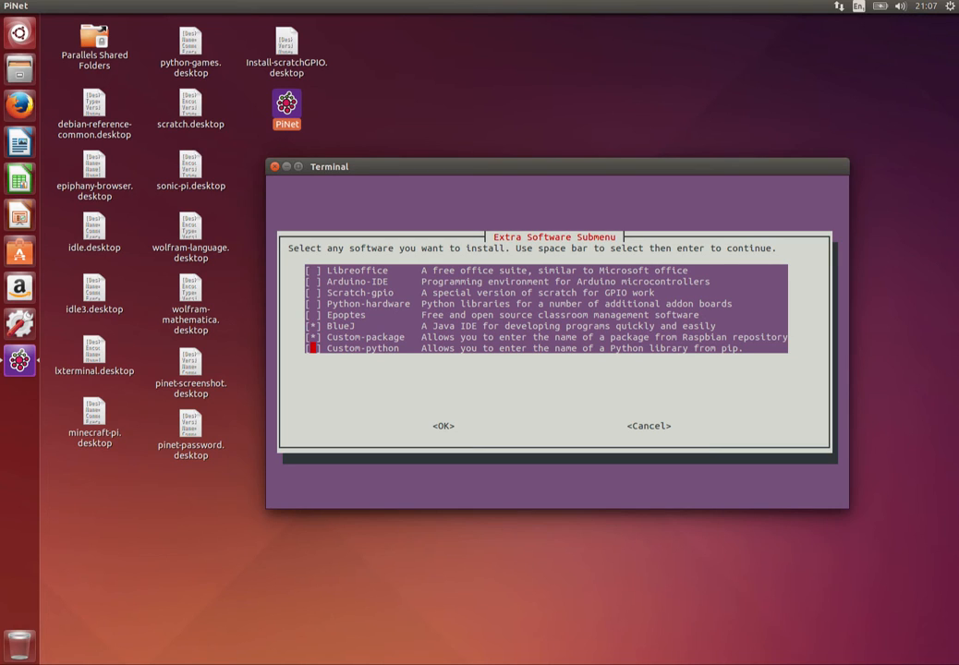
{"action": "key", "text": "space"}
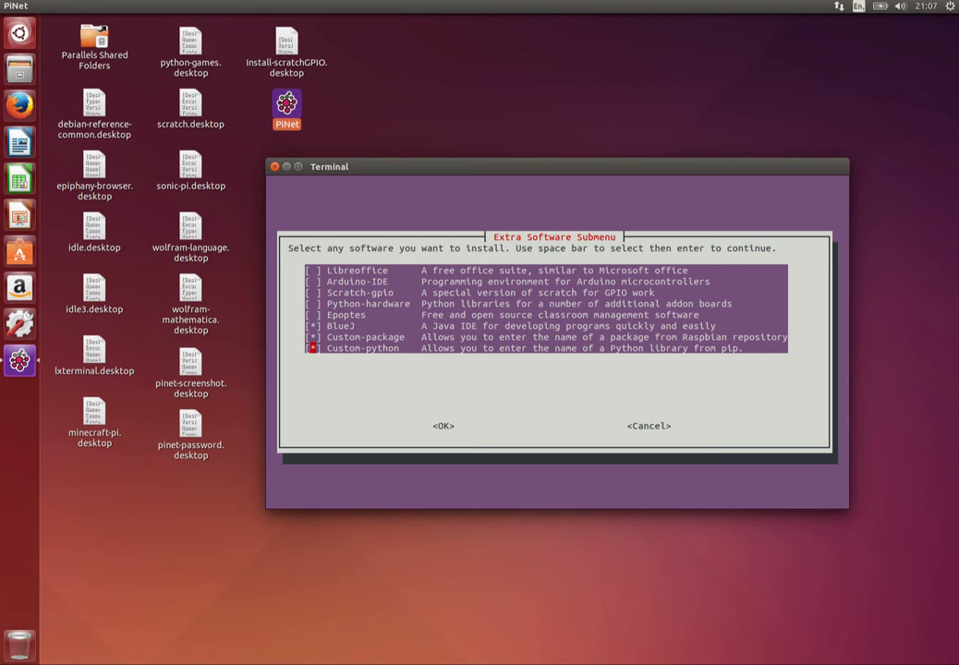
{"action": "left_click", "coordinate": [444, 425]}
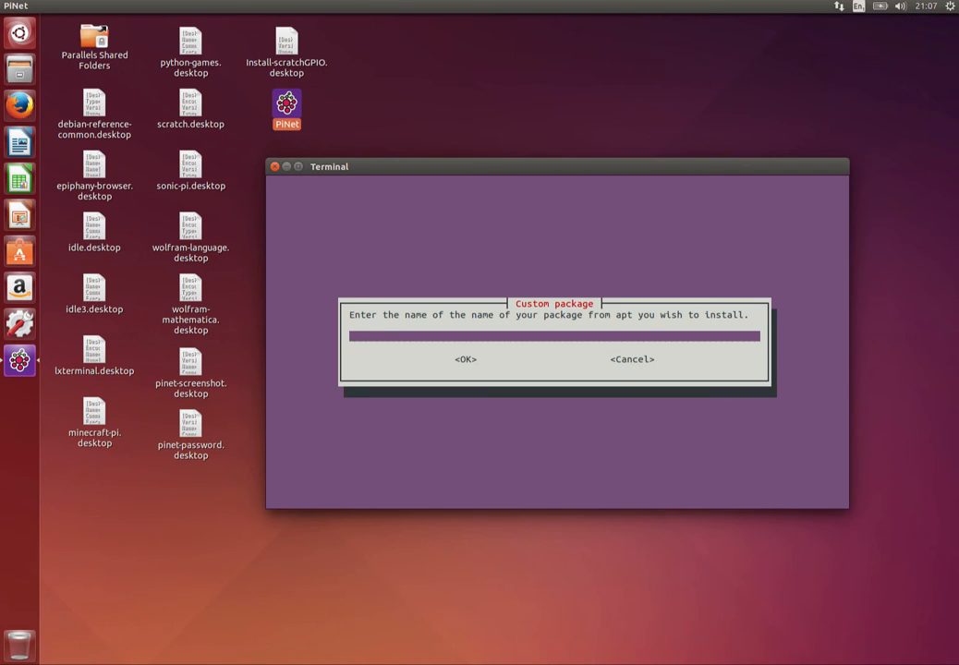
- Enter 'tree' as the custom apt package name
{"action": "type", "text": "tree"}
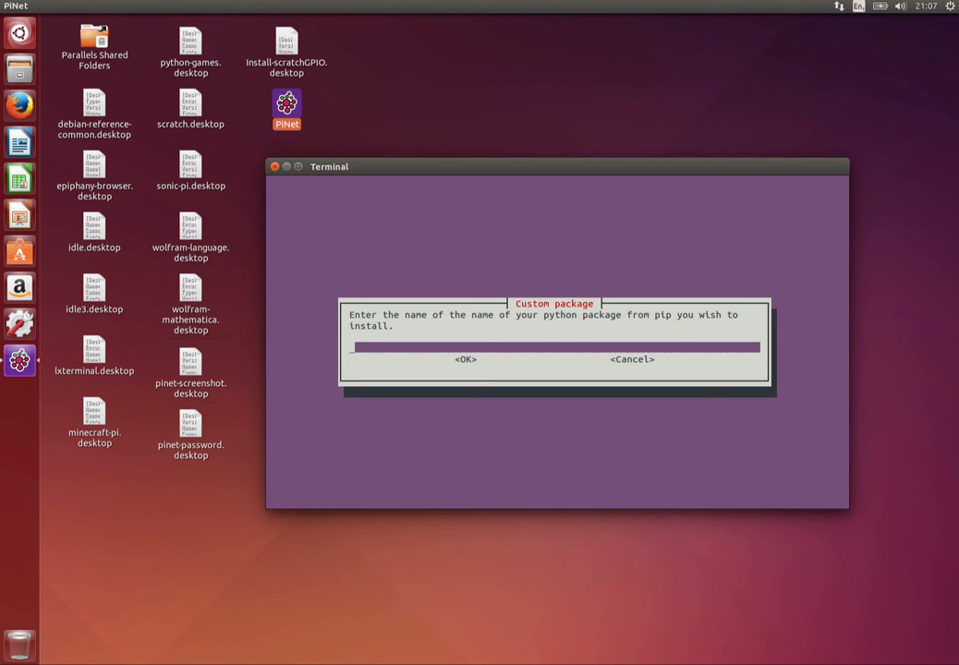
- Start the pip package name with 'py' in the Python package prompt
{"action": "type", "text": "py"}
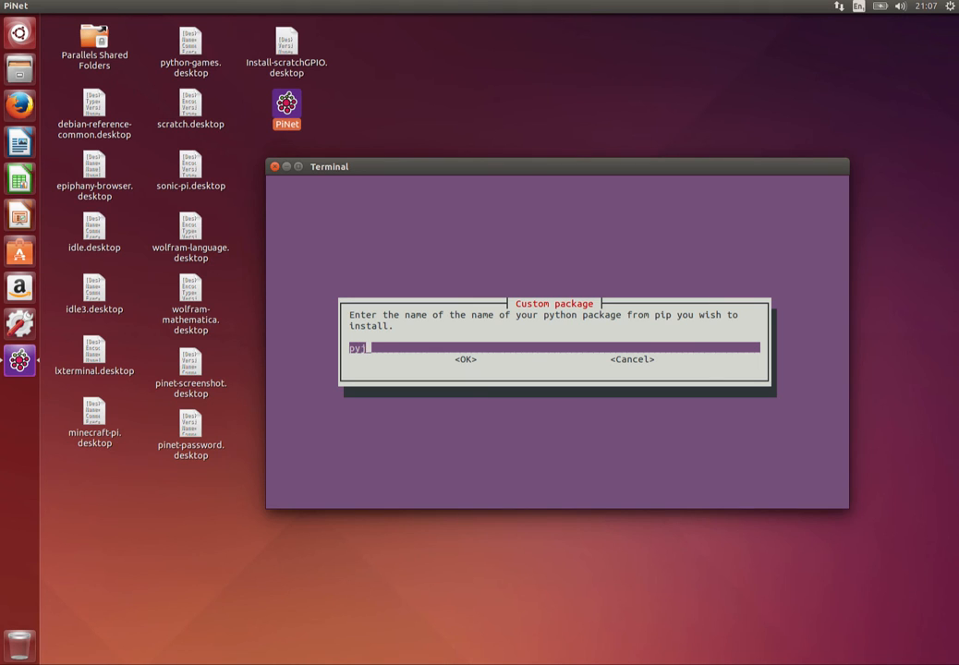